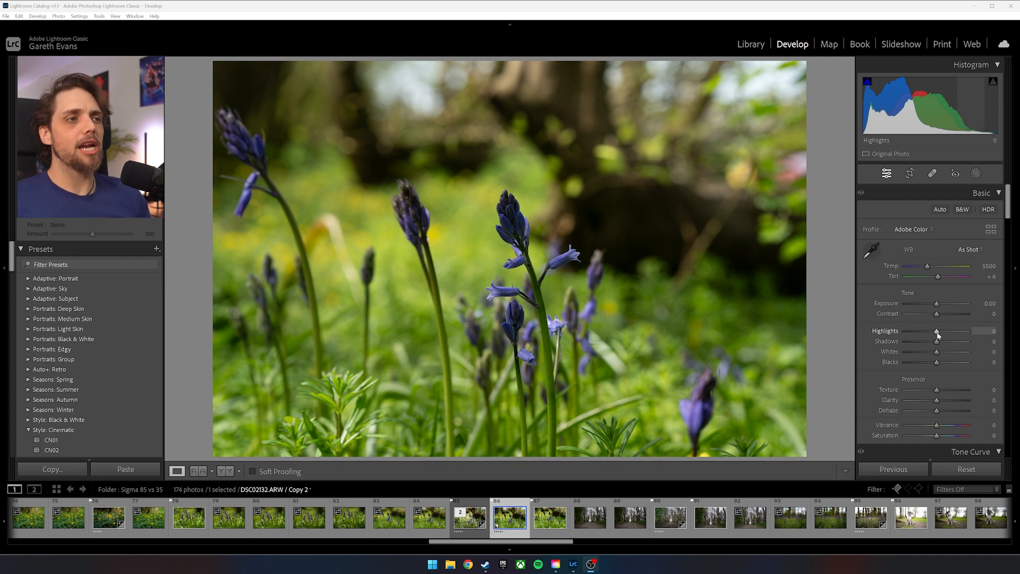
Set Highlights -36, Shadows +28, Clarity +18 and Vibrance +14 on the bluebell photo.
left_click_drag(937, 331, 924, 332)
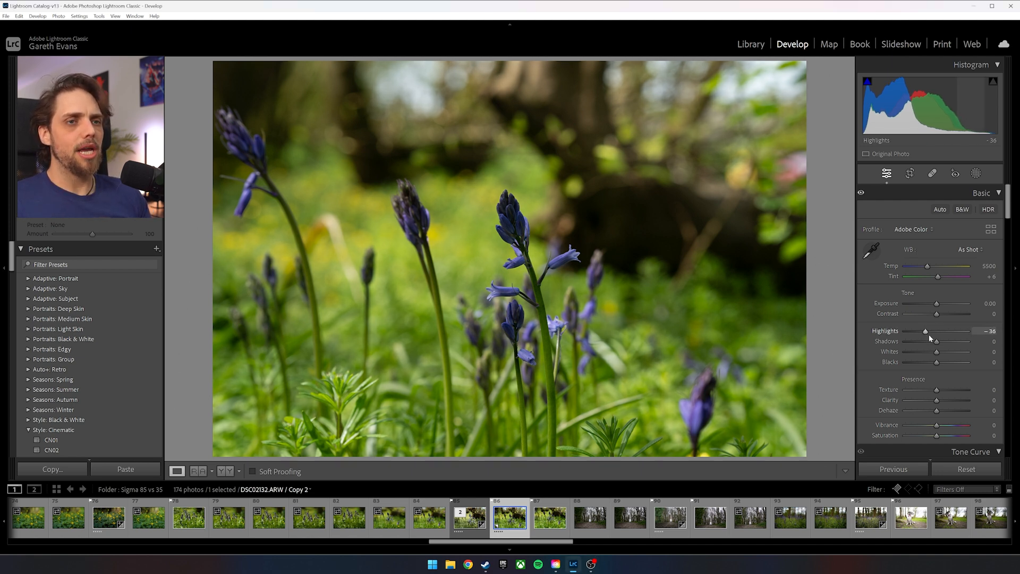
left_click_drag(935, 341, 944, 341)
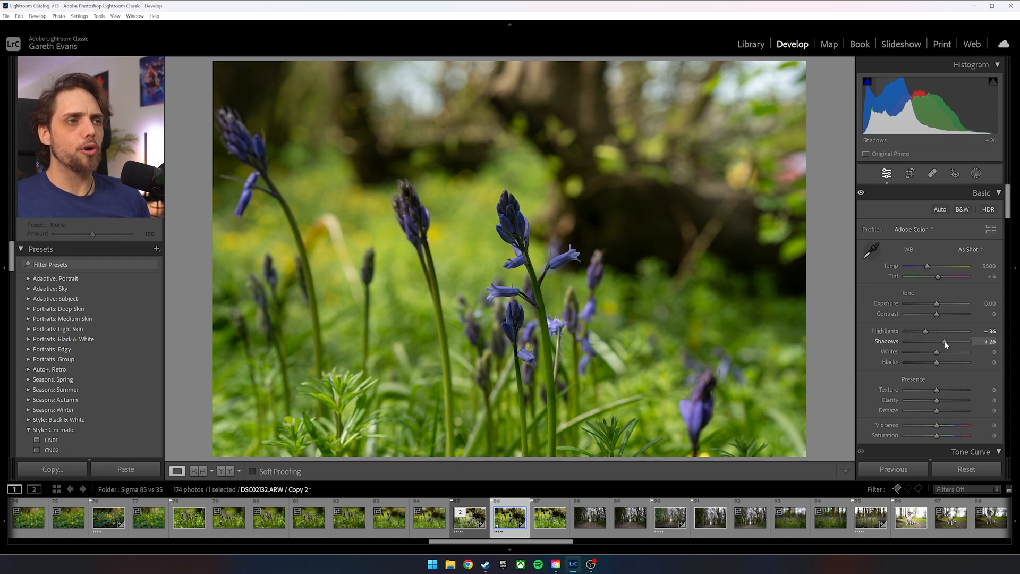
left_click_drag(944, 344, 947, 344)
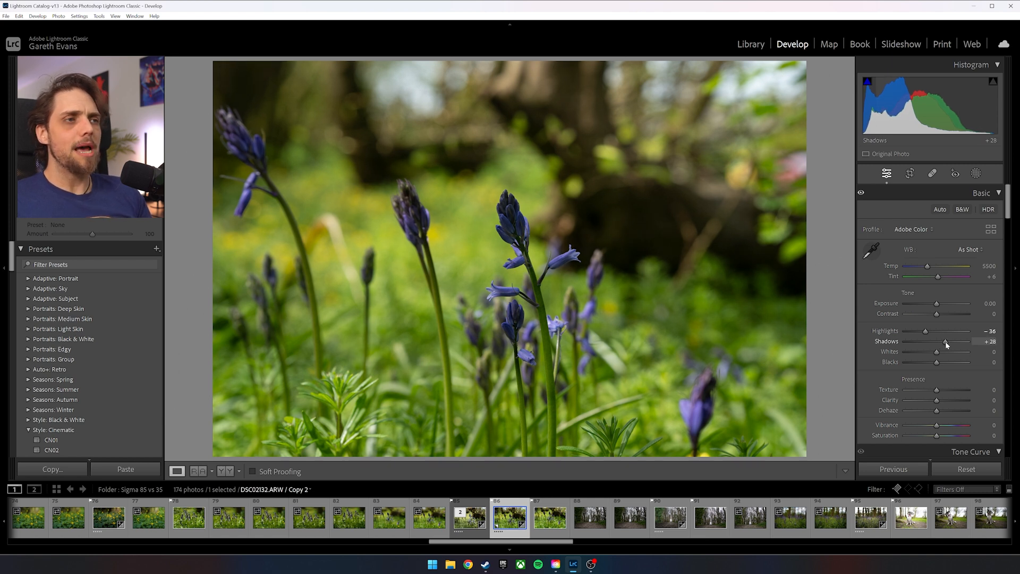
mouse_move(553, 232)
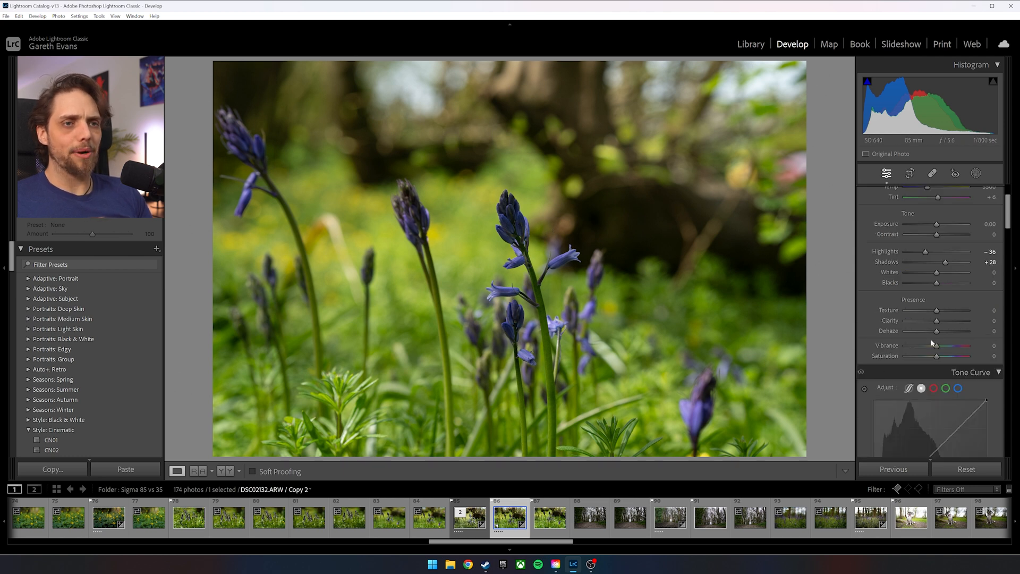
left_click_drag(937, 320, 942, 320)
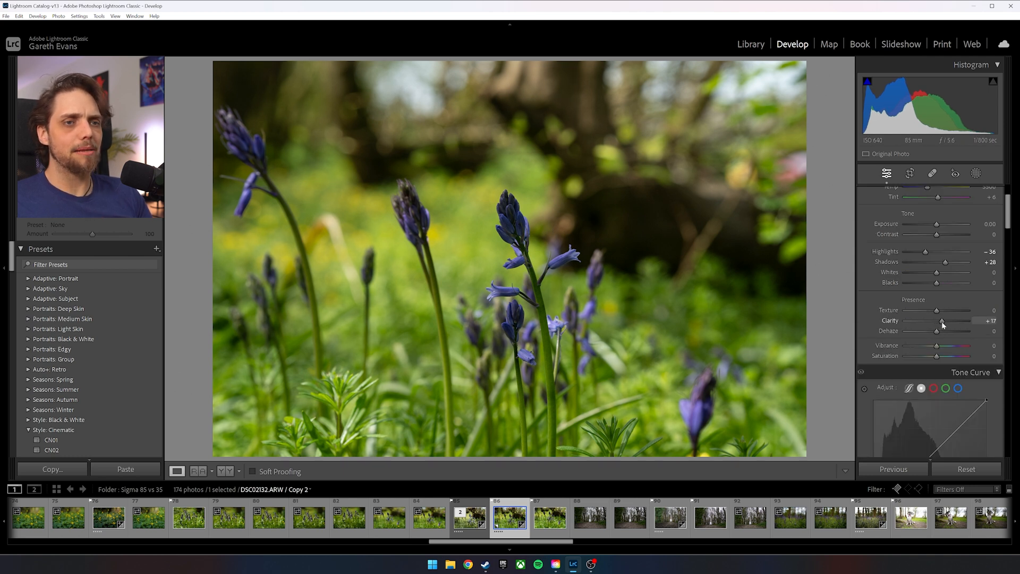
left_click_drag(937, 347, 941, 346)
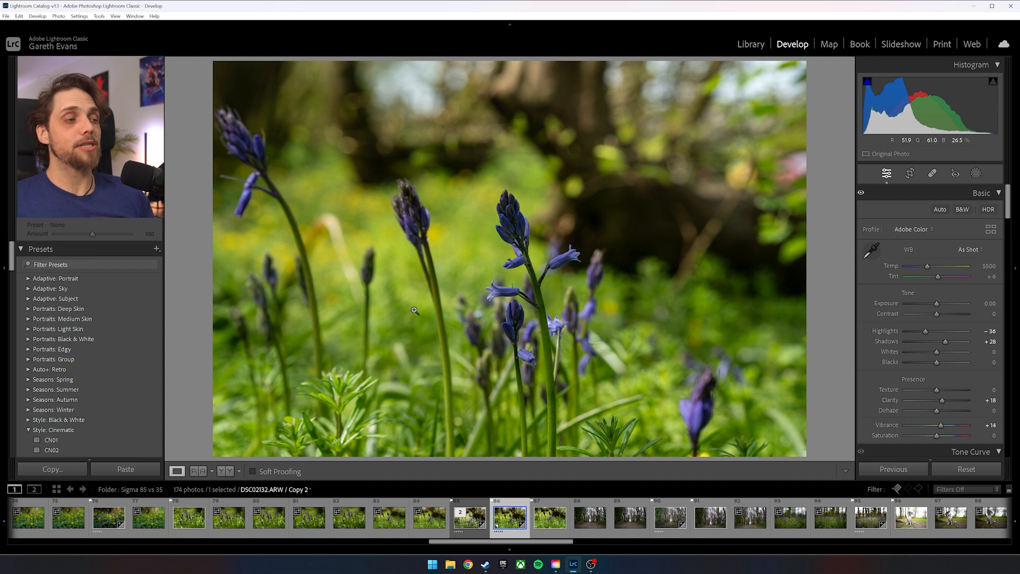
mouse_move(969, 249)
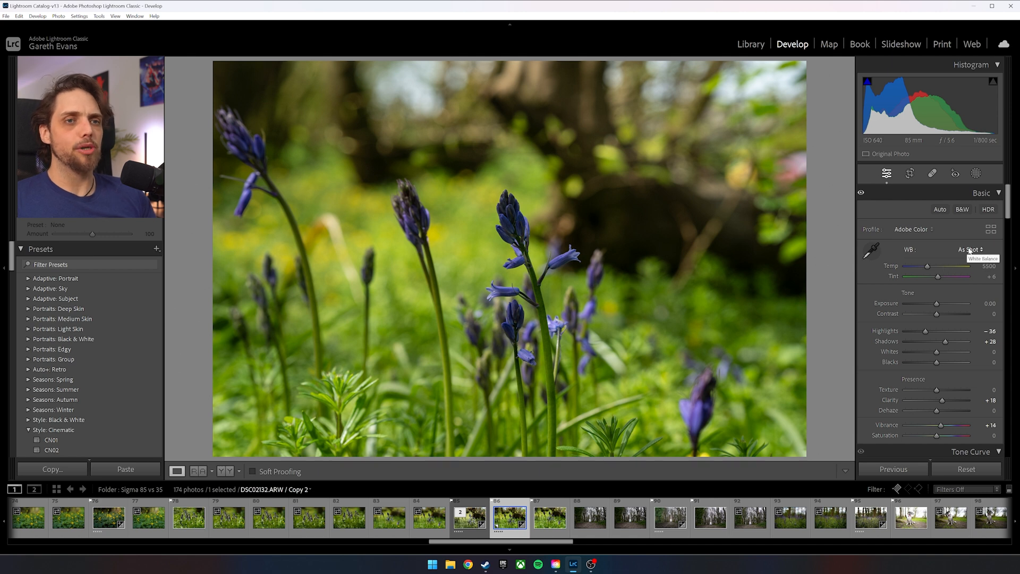
Switch white balance to Auto, giving temperature 5000 and tint +30.
left_click(970, 248)
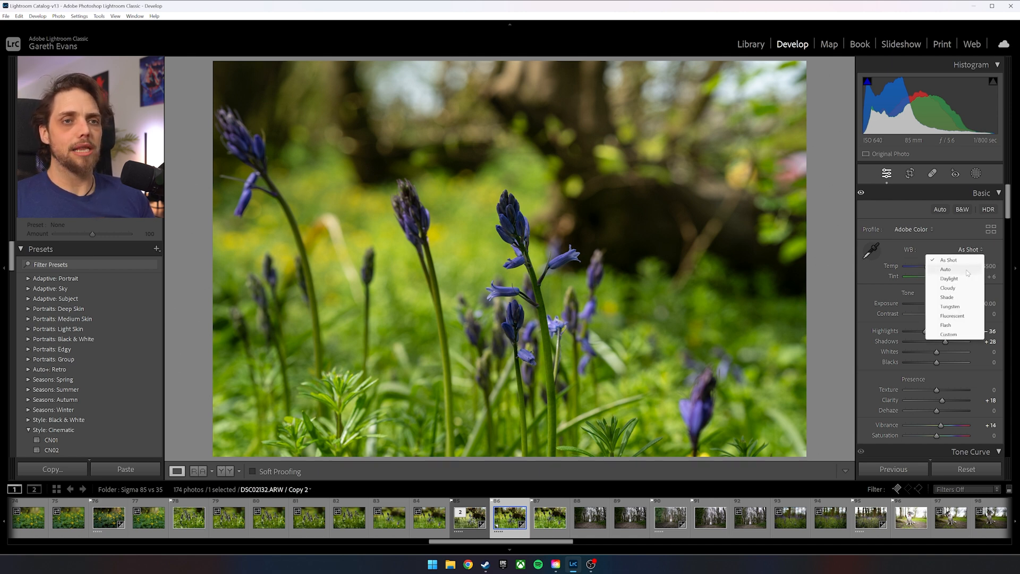
left_click(946, 268)
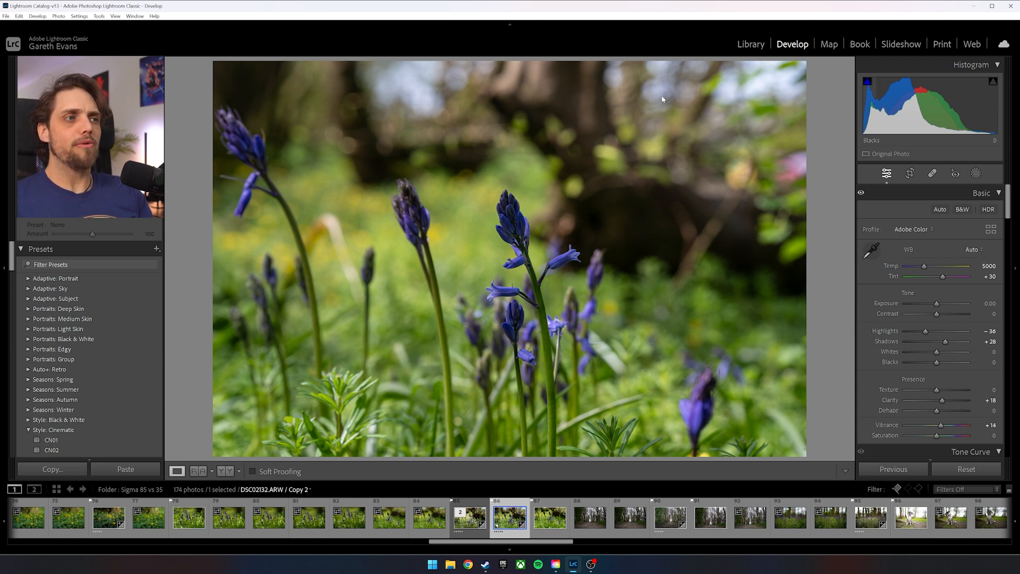
mouse_move(486, 179)
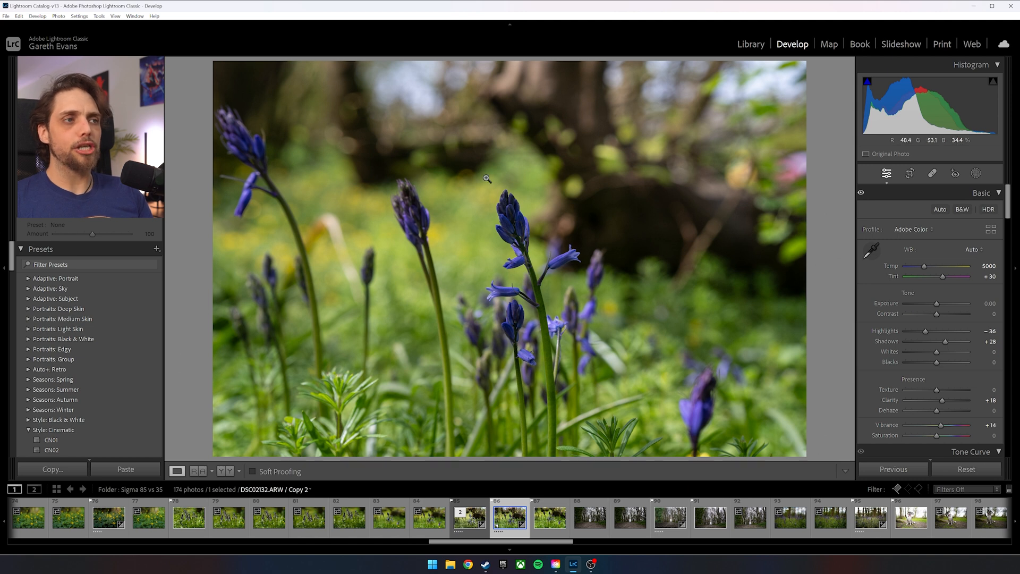
mouse_move(680, 396)
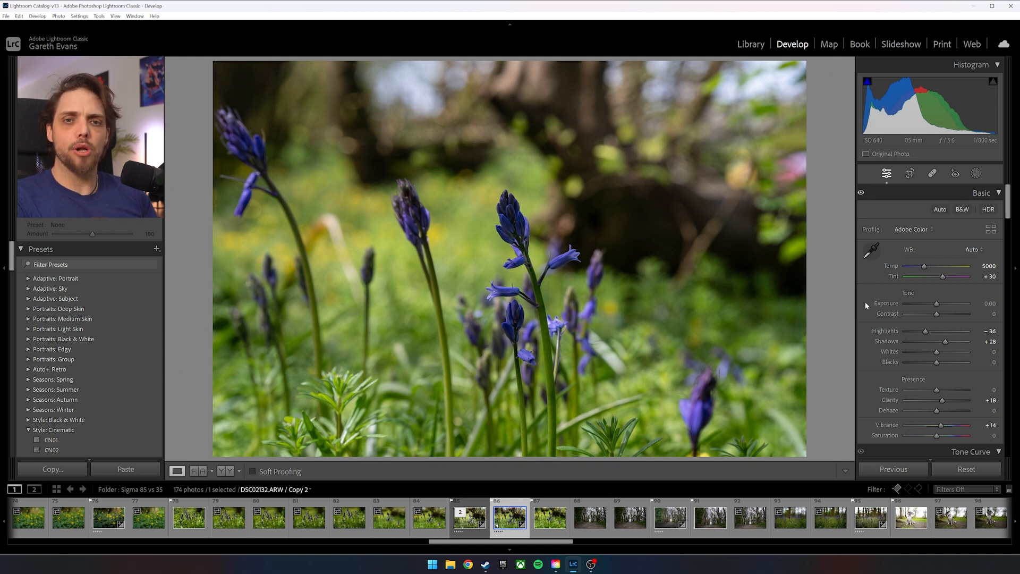
mouse_move(879, 308)
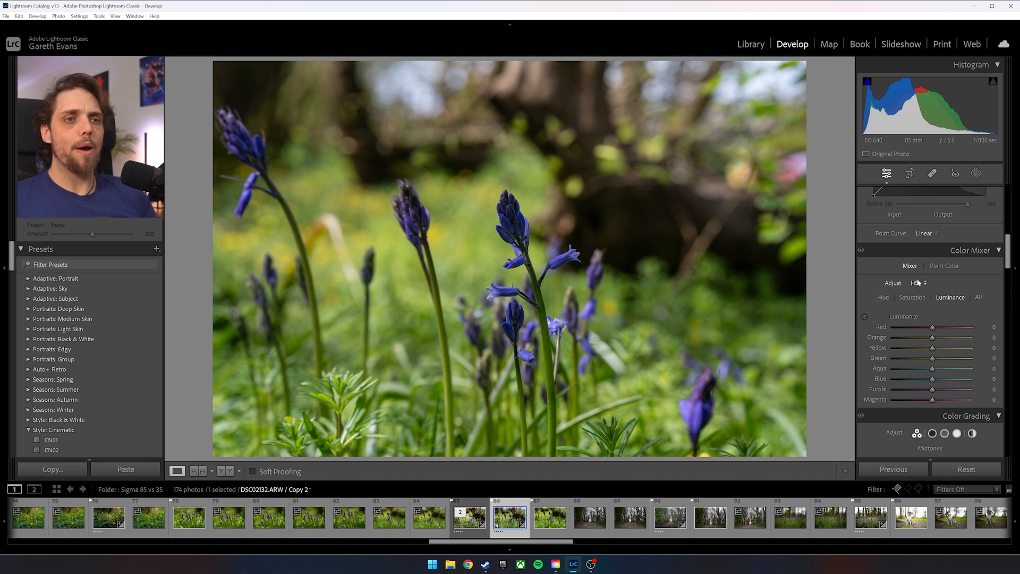
Show the HSL Saturation sliders in the Color Mixer.
left_click(883, 297)
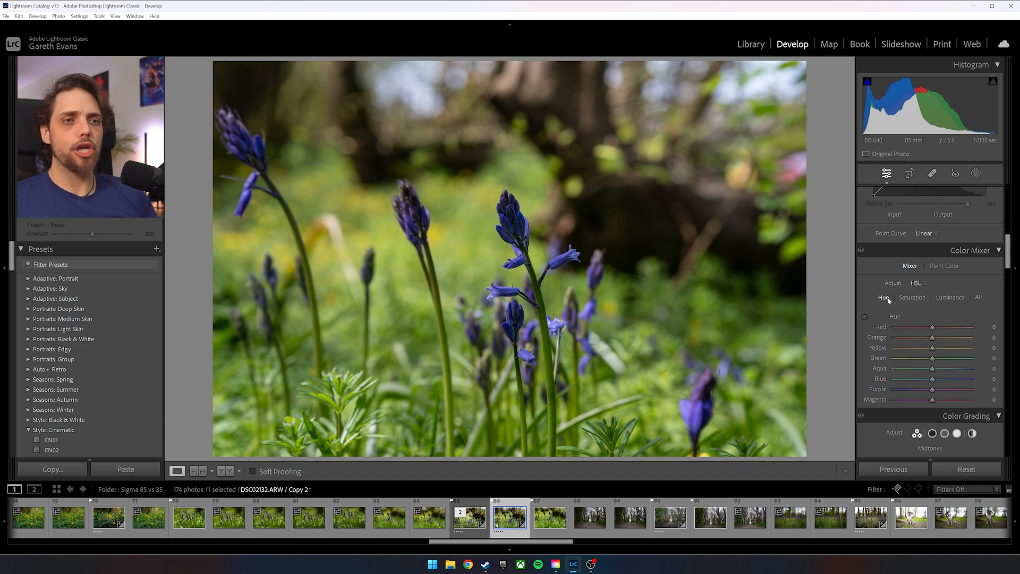
left_click(948, 298)
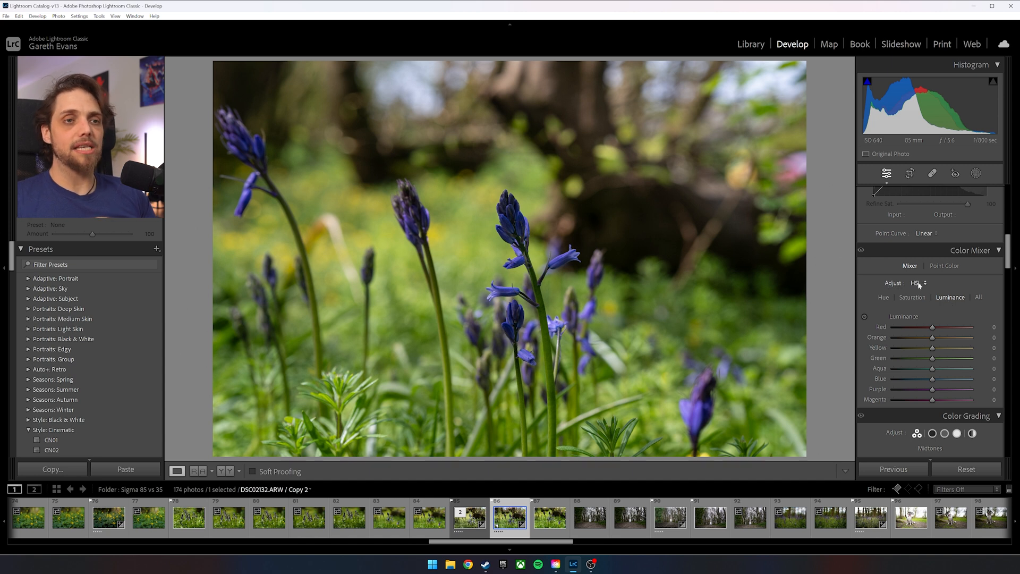
left_click(911, 298)
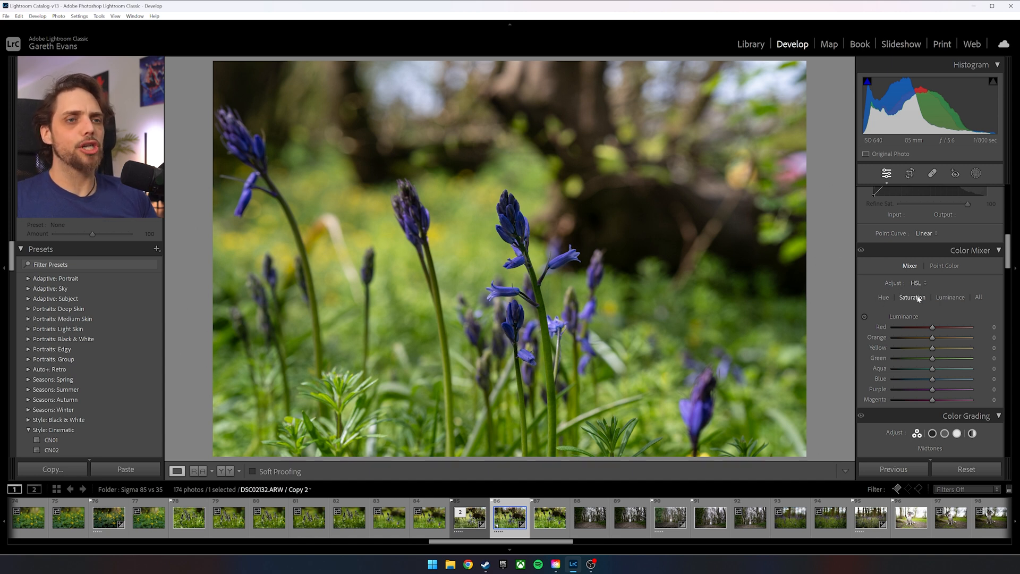
left_click(911, 298)
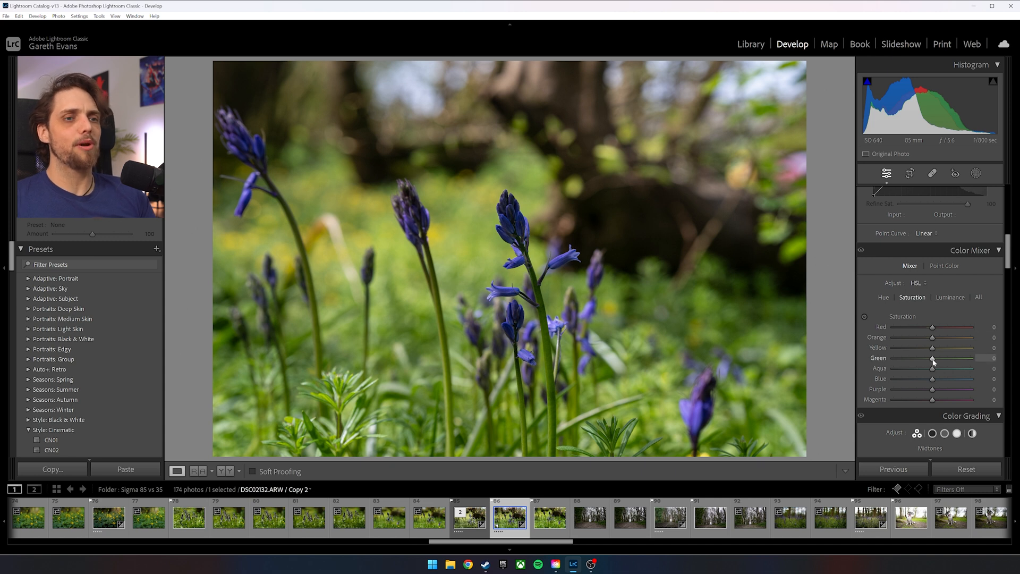
Reduce Green saturation to -16 and Yellow saturation to -14.
left_click_drag(931, 358, 925, 358)
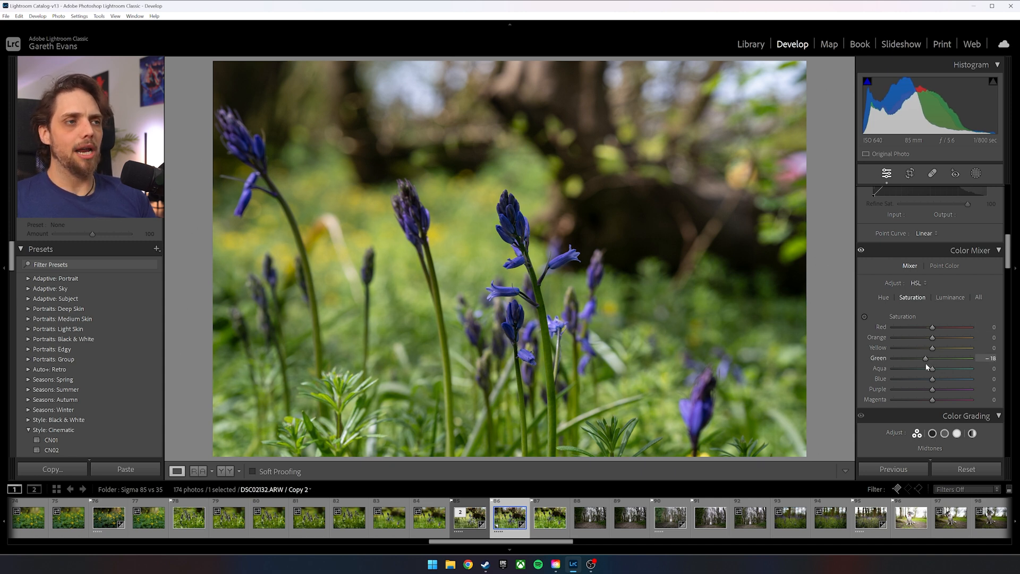
left_click_drag(926, 358, 923, 358)
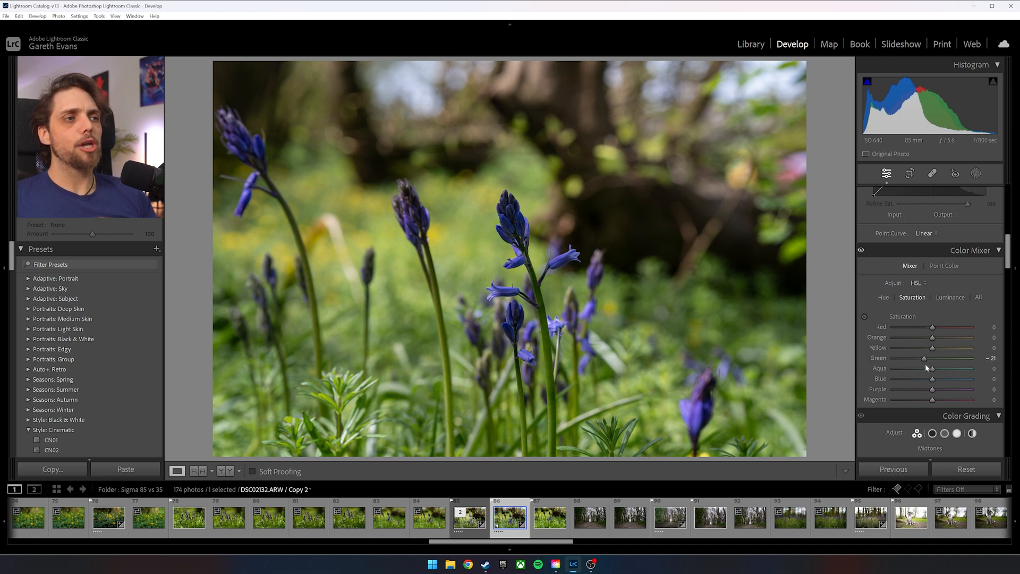
mouse_move(490, 239)
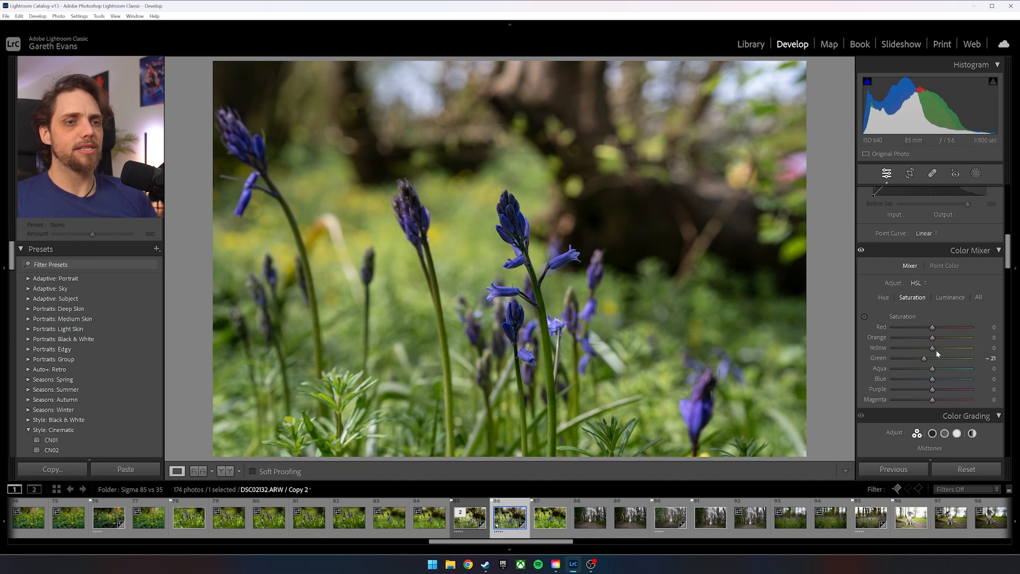
left_click_drag(931, 348, 926, 348)
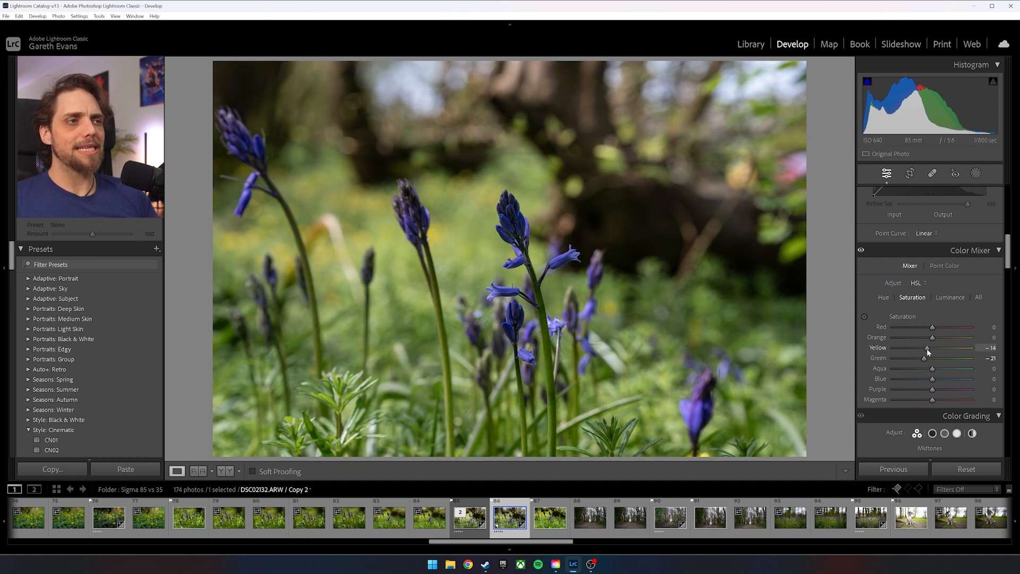
left_click_drag(914, 358, 926, 358)
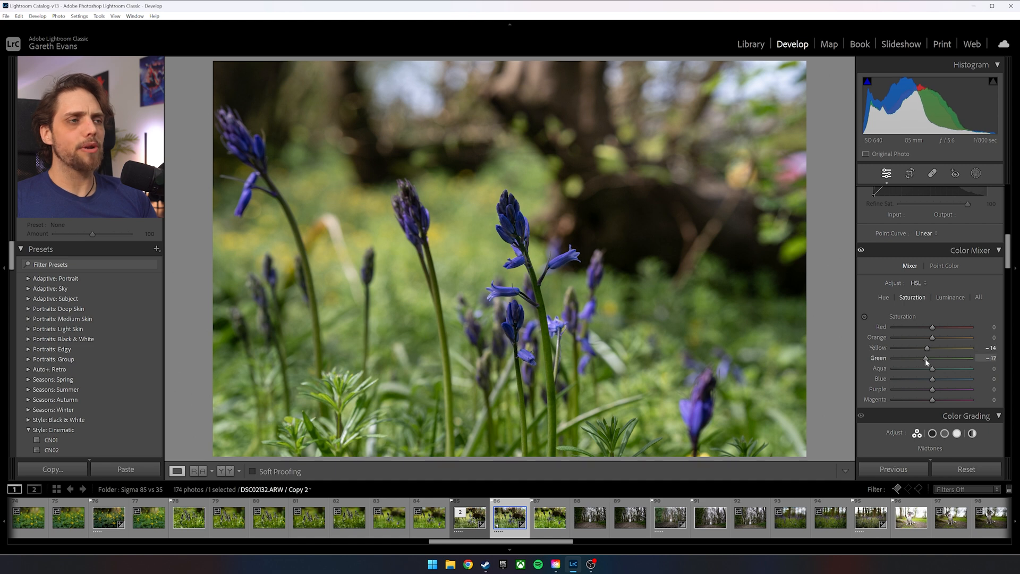
left_click_drag(923, 360, 926, 360)
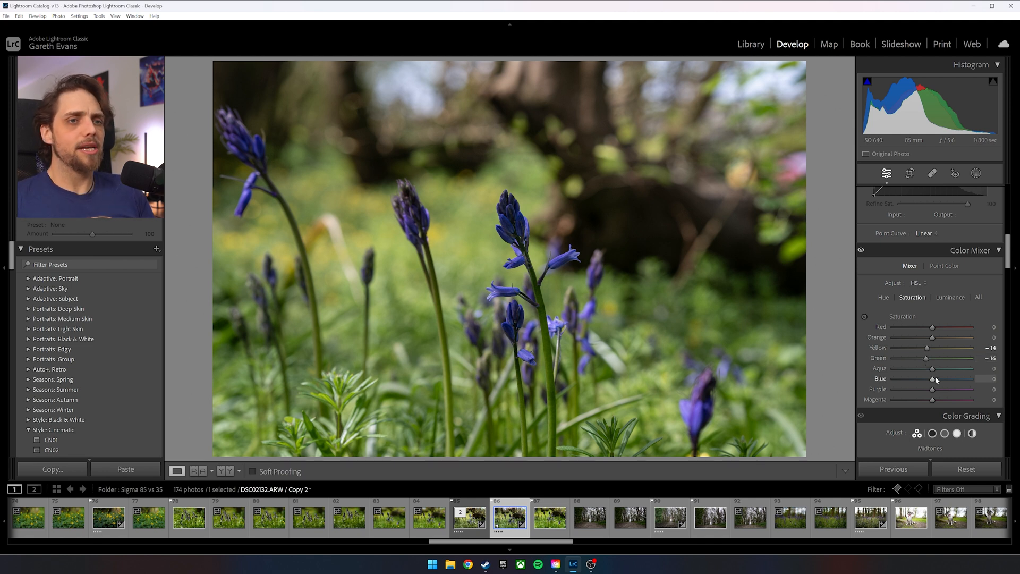
Set luminance Yellow -5, Green -10, Blue +16 and Purple +14.
left_click(949, 298)
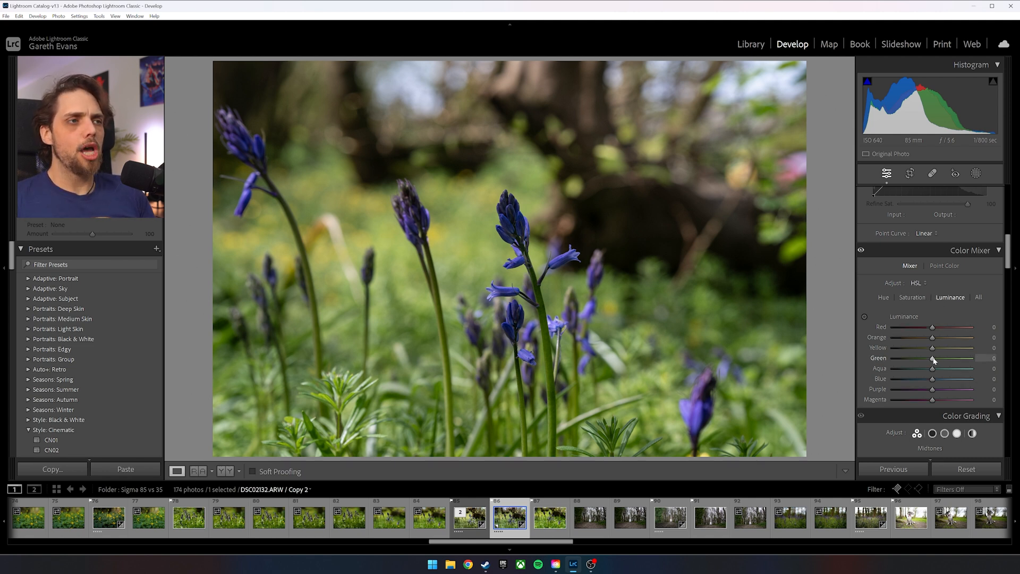
left_click_drag(932, 358, 930, 351)
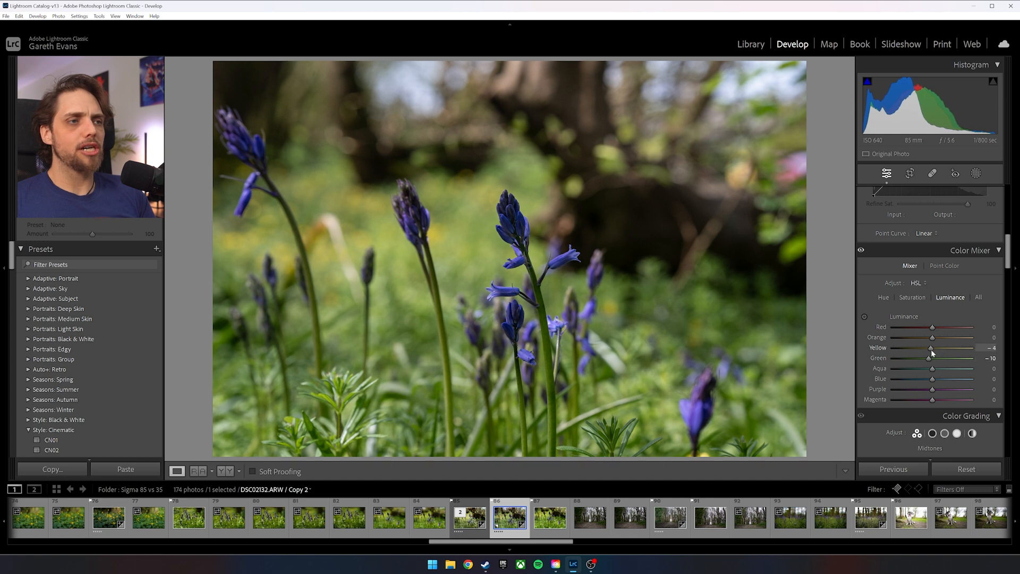
left_click_drag(931, 378, 939, 378)
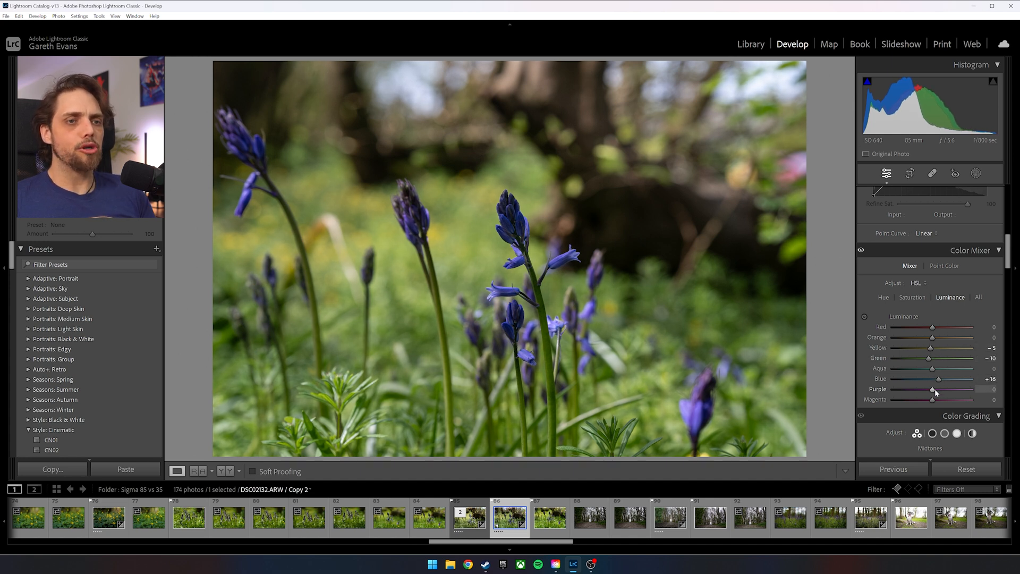
left_click_drag(931, 388, 956, 388)
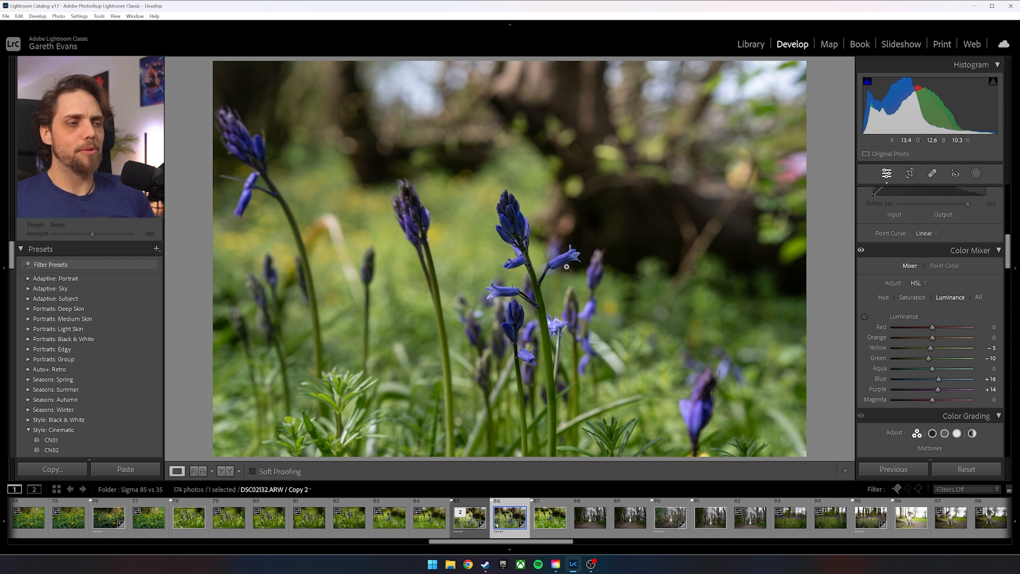